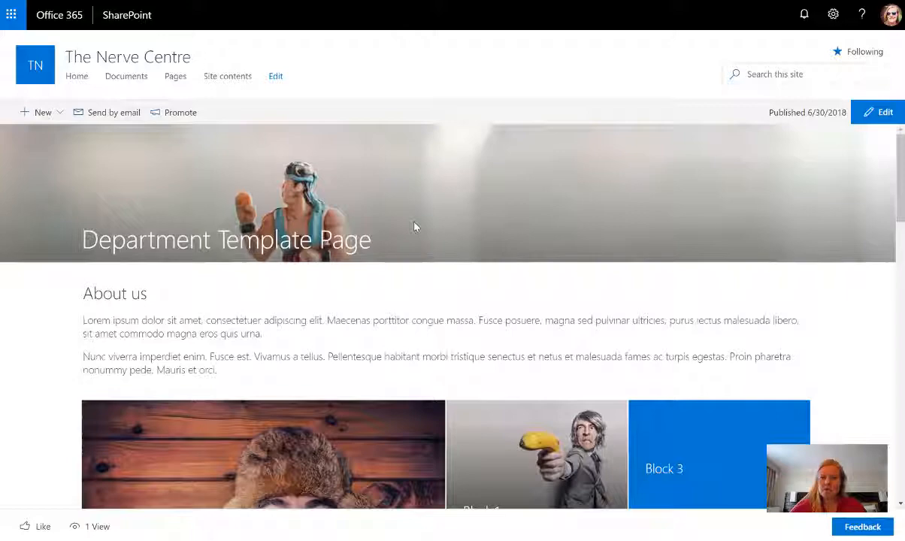
# - Scroll through the Department Template Page and switch it into editing mode
pyautogui.scroll(-3)
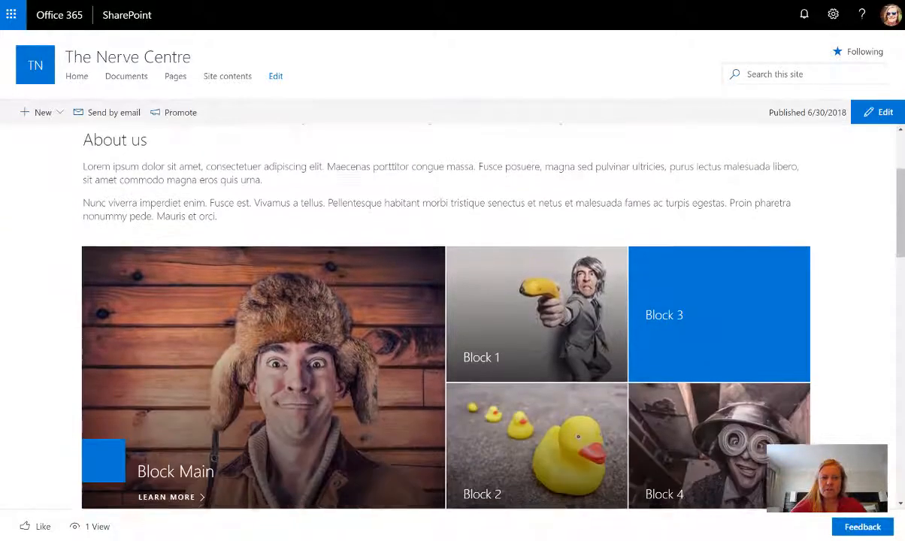
pyautogui.scroll(3)
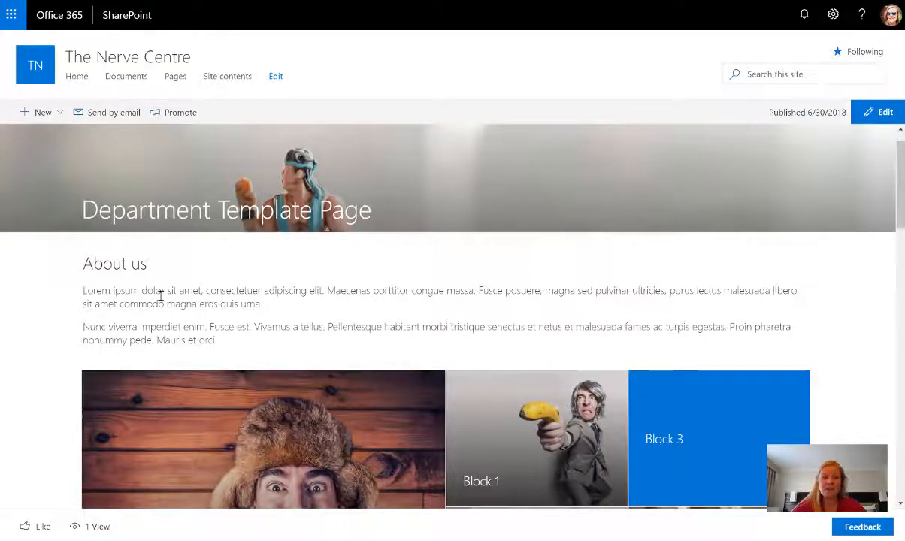
pyautogui.scroll(-3)
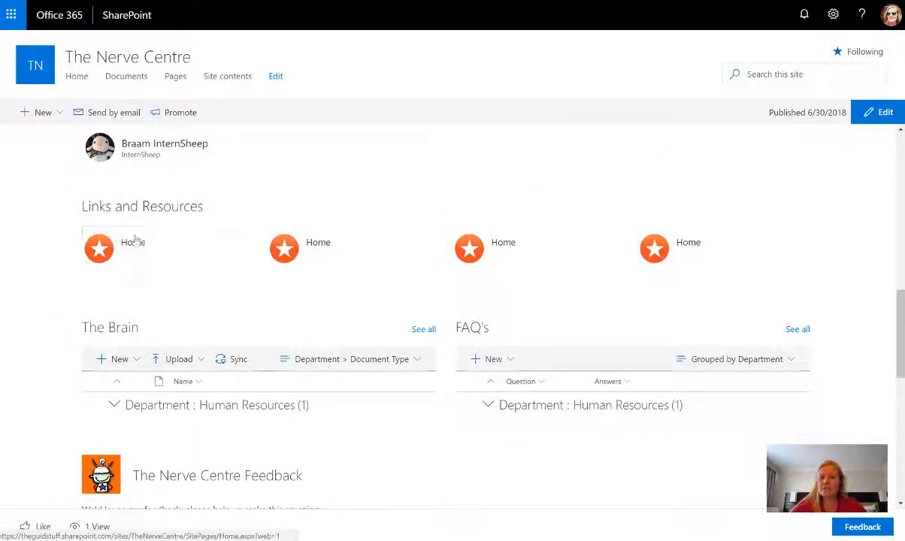
pyautogui.moveTo(631, 248)
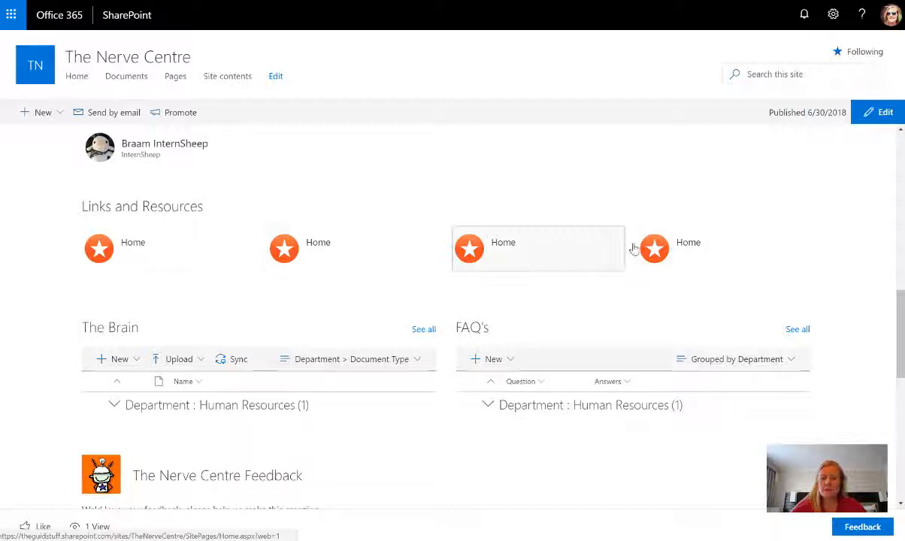
pyautogui.click(879, 112)
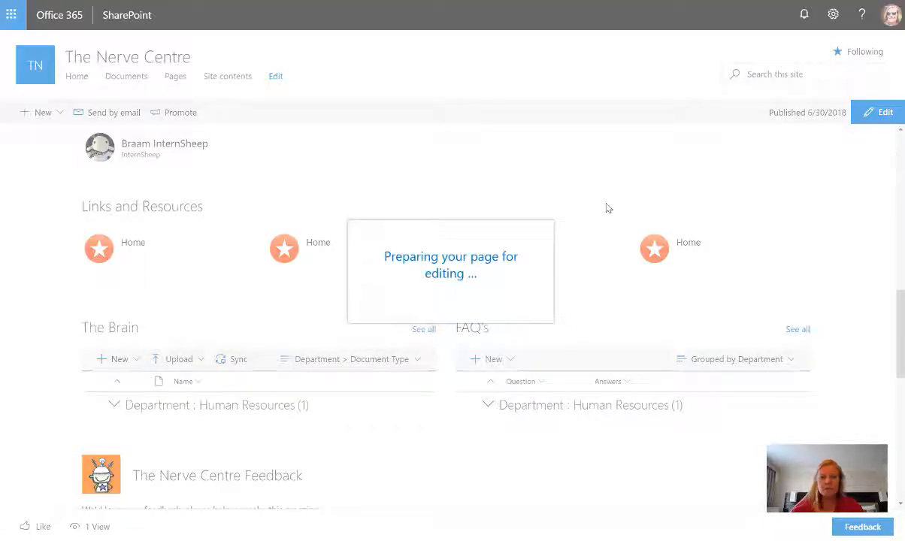
pyautogui.click(877, 111)
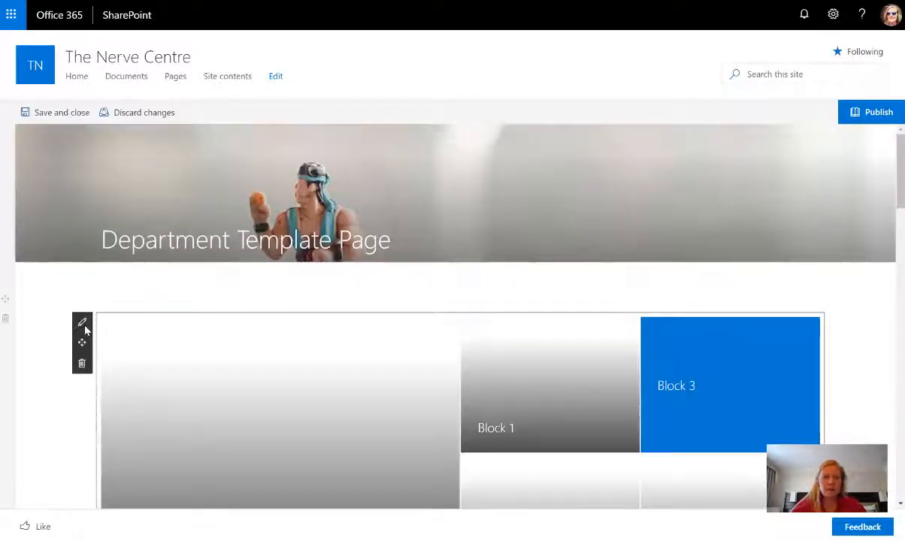
pyautogui.scroll(-3)
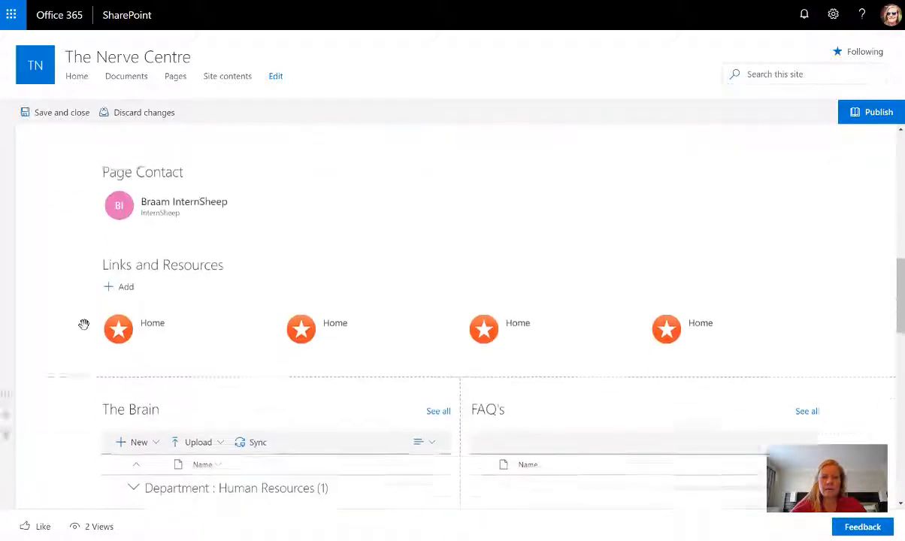
pyautogui.scroll(-3)
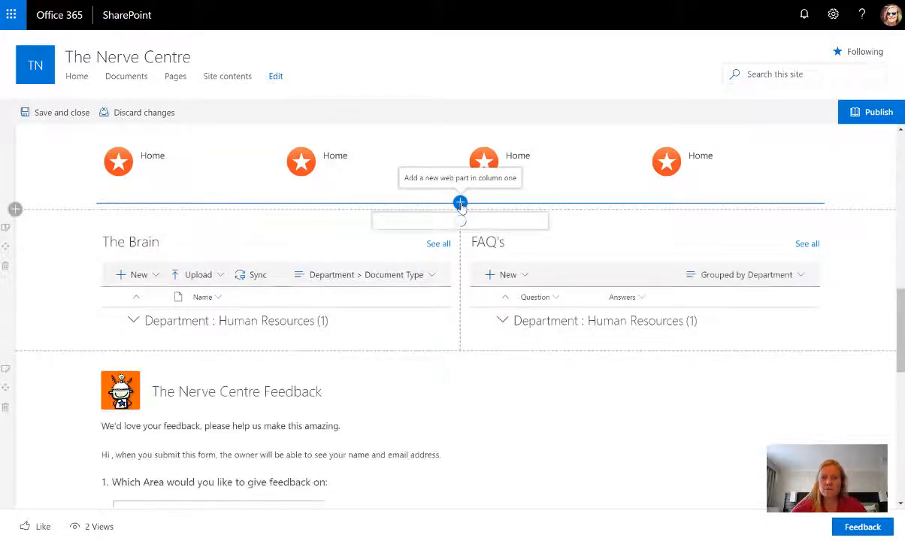
# - Open the web part toolbox from the + divider and browse its options
pyautogui.click(460, 204)
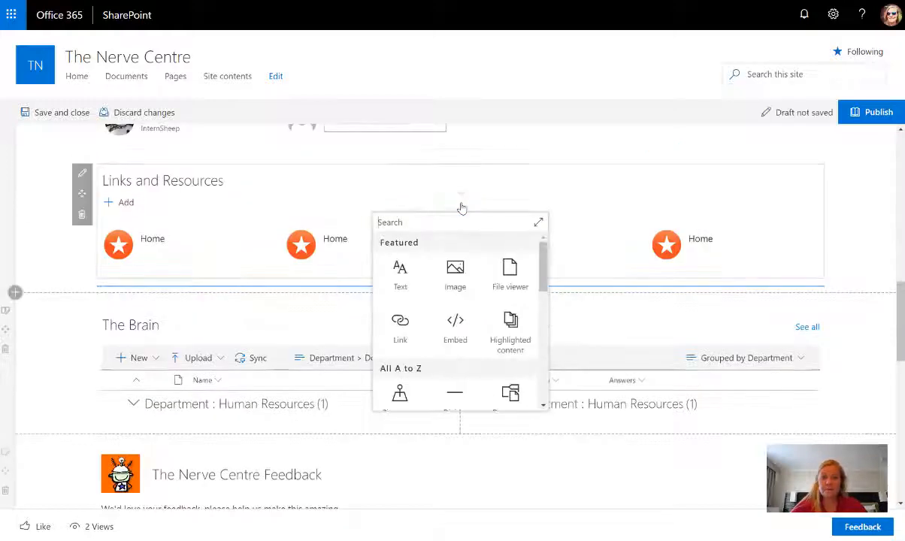
pyautogui.scroll(-3)
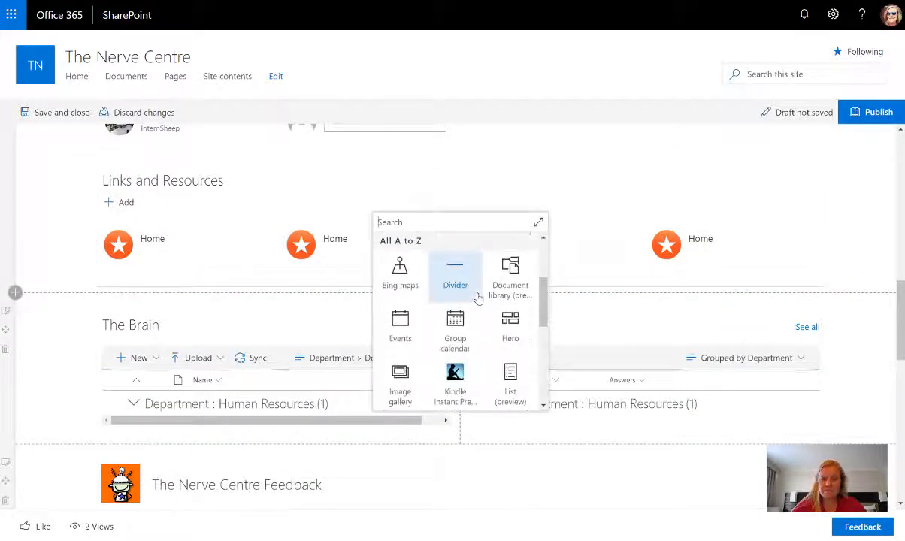
pyautogui.scroll(-3)
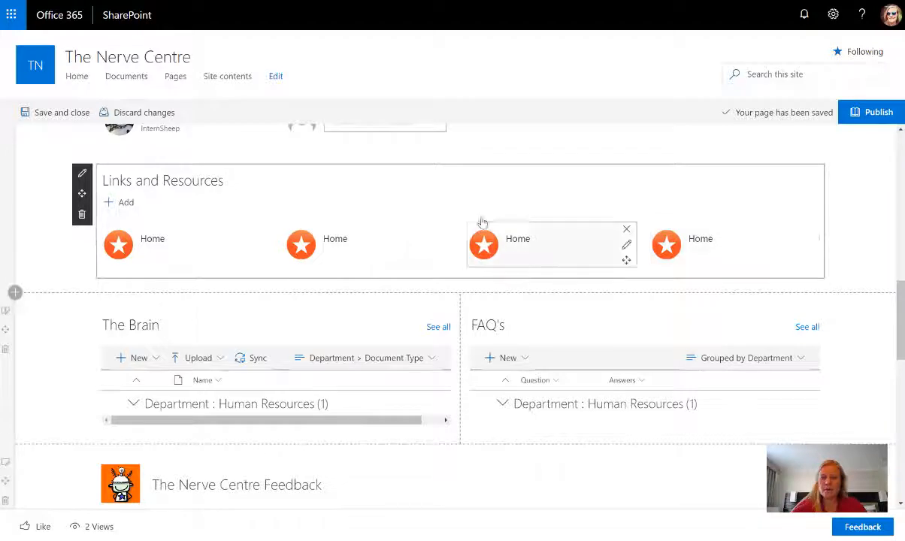
pyautogui.moveTo(667, 255)
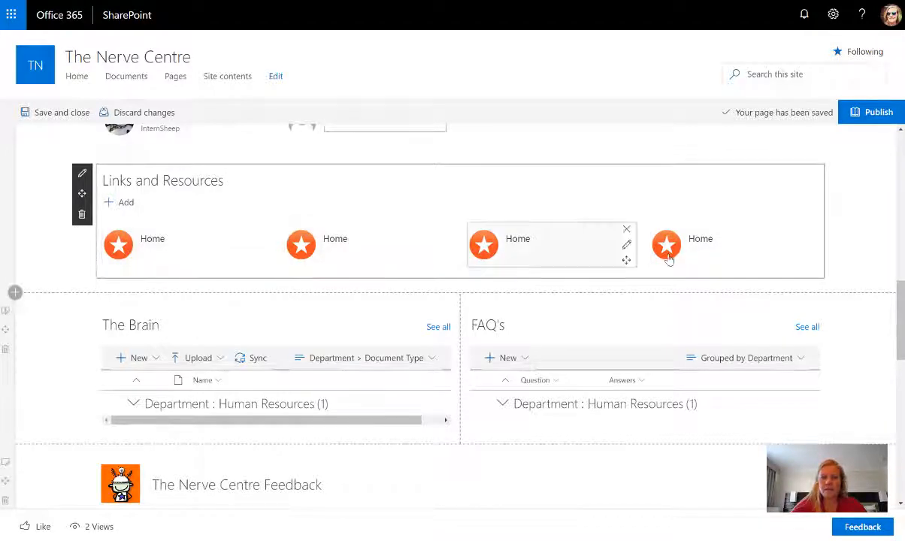
pyautogui.moveTo(94, 180)
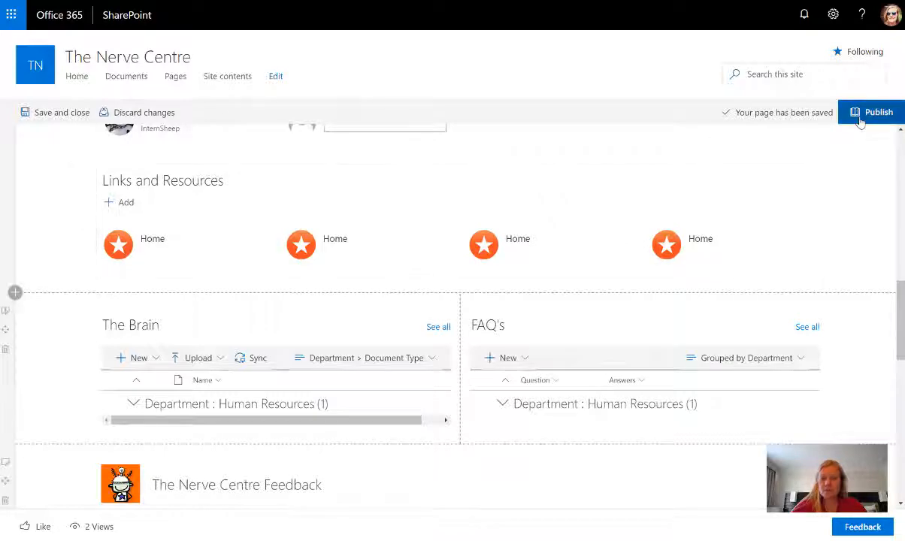
# - Publish the Department Template Page and return to the Site Pages list
pyautogui.click(878, 112)
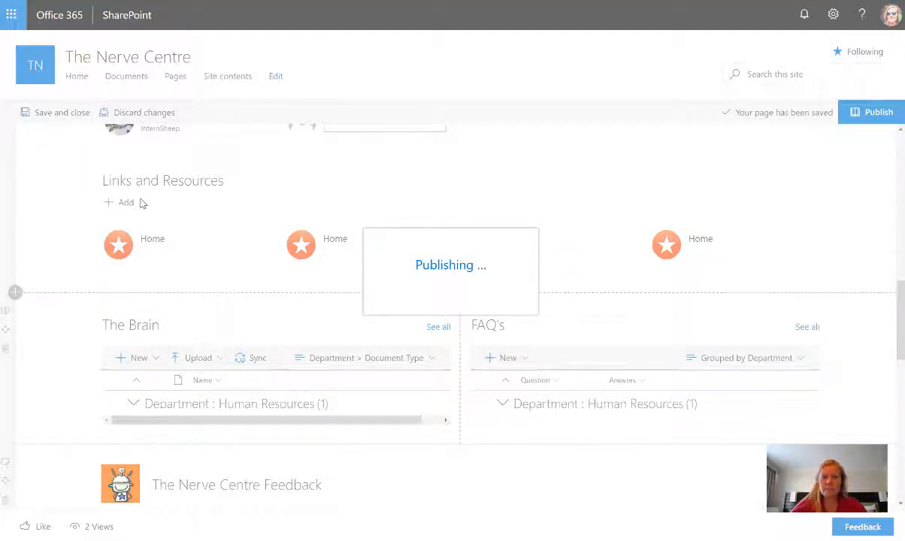
pyautogui.click(870, 112)
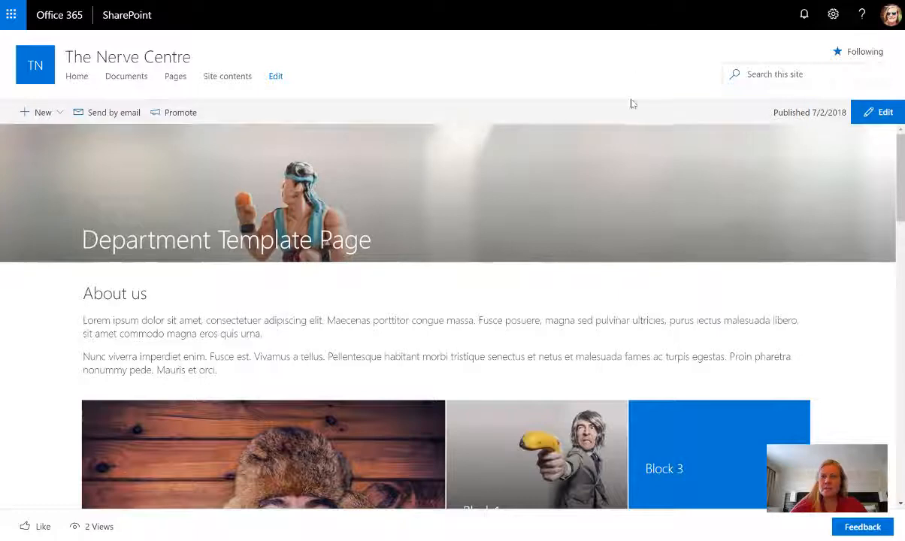
pyautogui.click(175, 76)
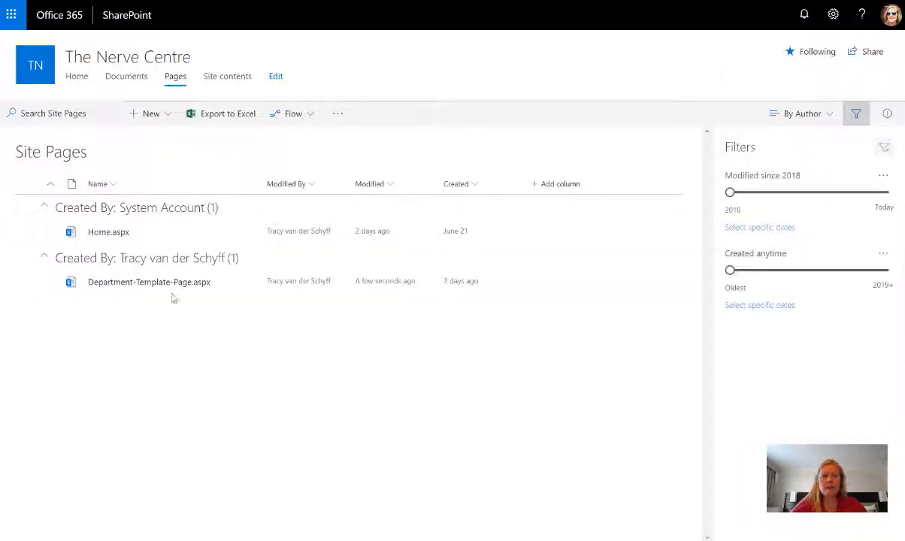
pyautogui.moveTo(237, 297)
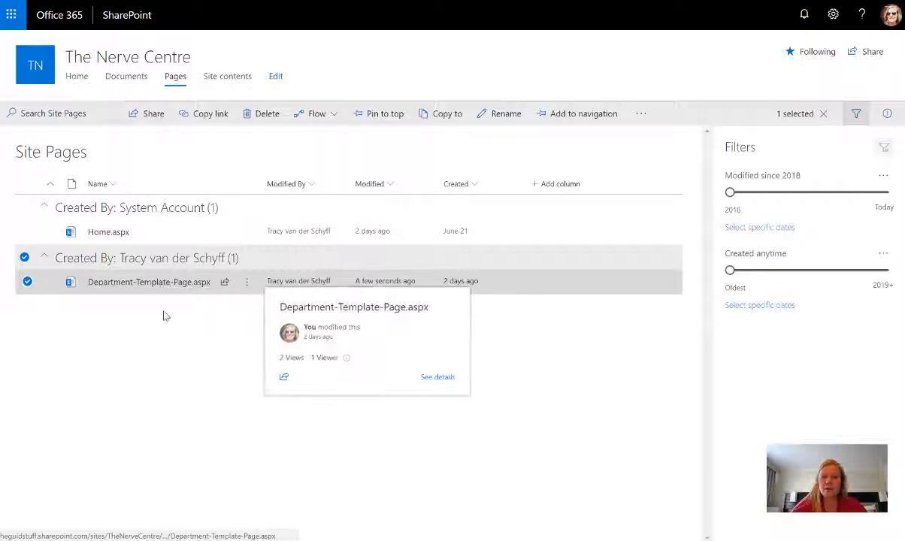
# - Copy the Department Template Page into Site Pages as Department-Template-Page1
pyautogui.click(247, 282)
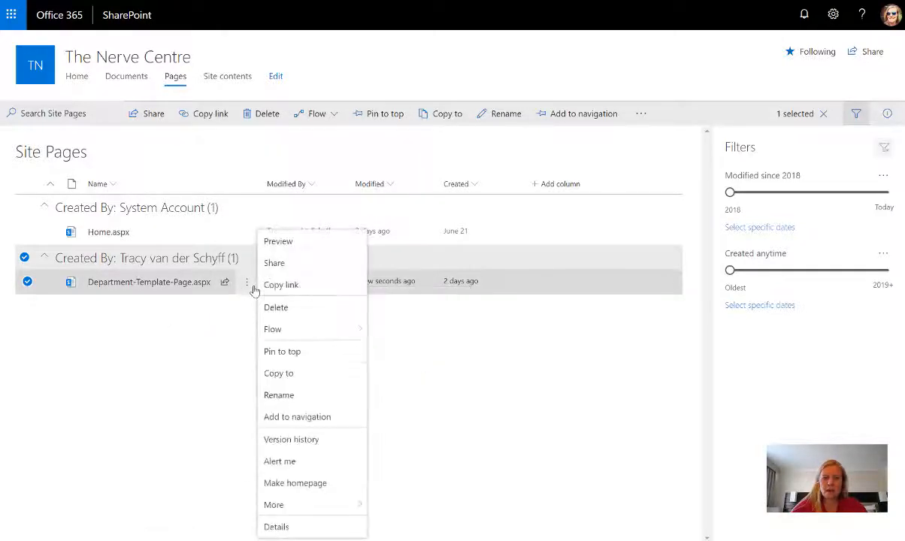
pyautogui.moveTo(316, 326)
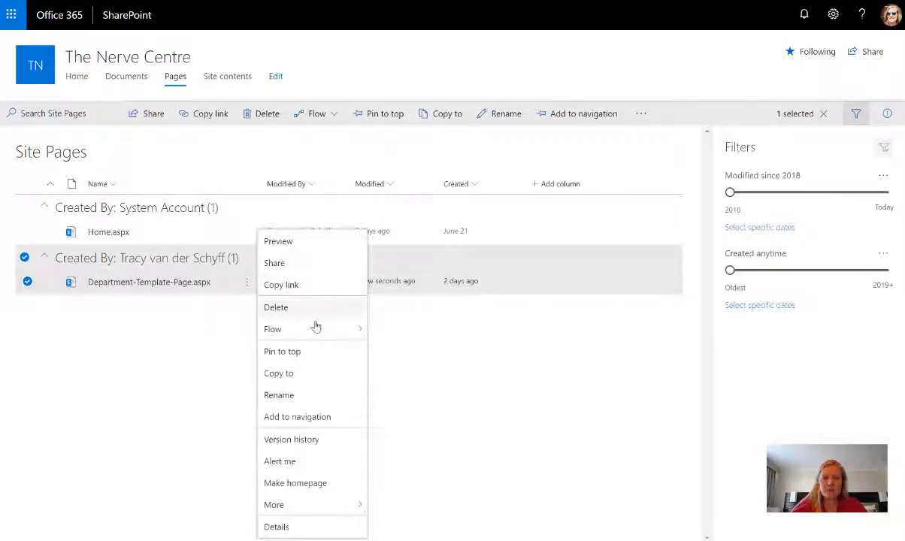
pyautogui.click(278, 373)
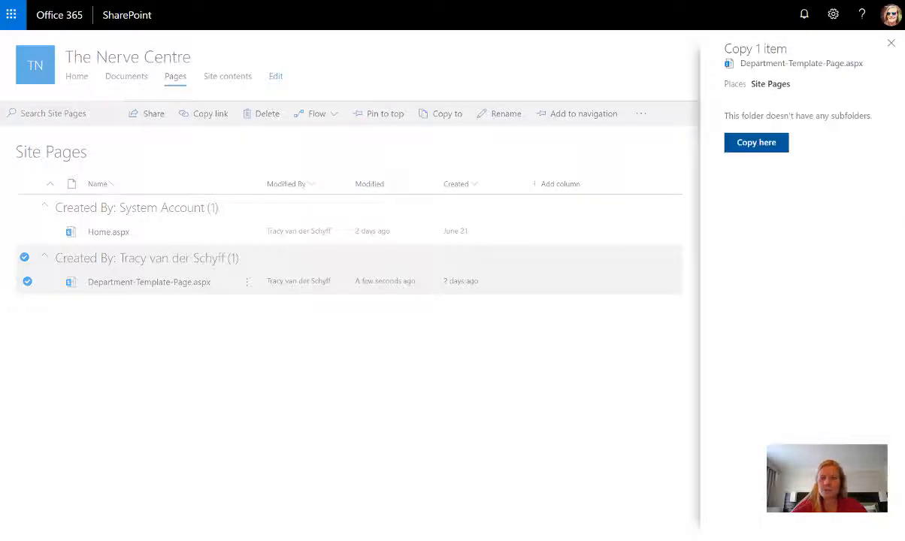
pyautogui.moveTo(852, 196)
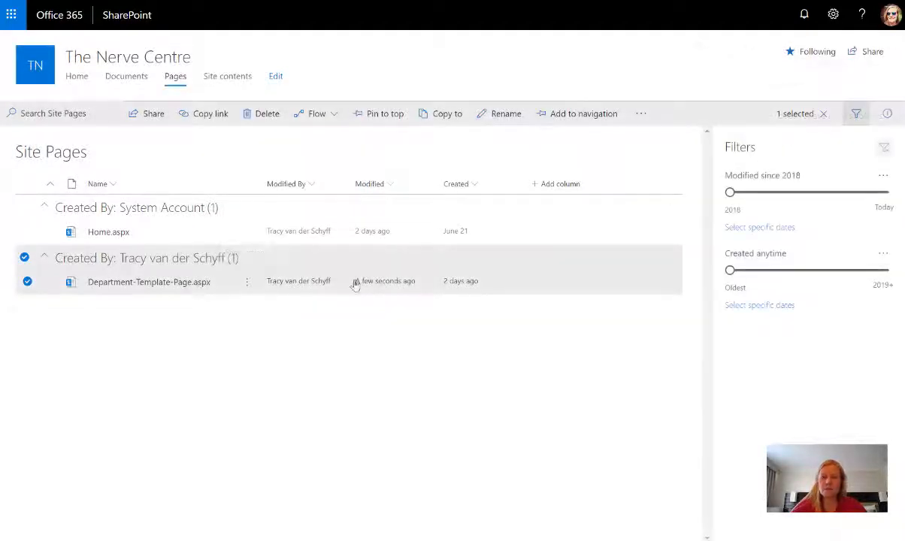
pyautogui.click(440, 114)
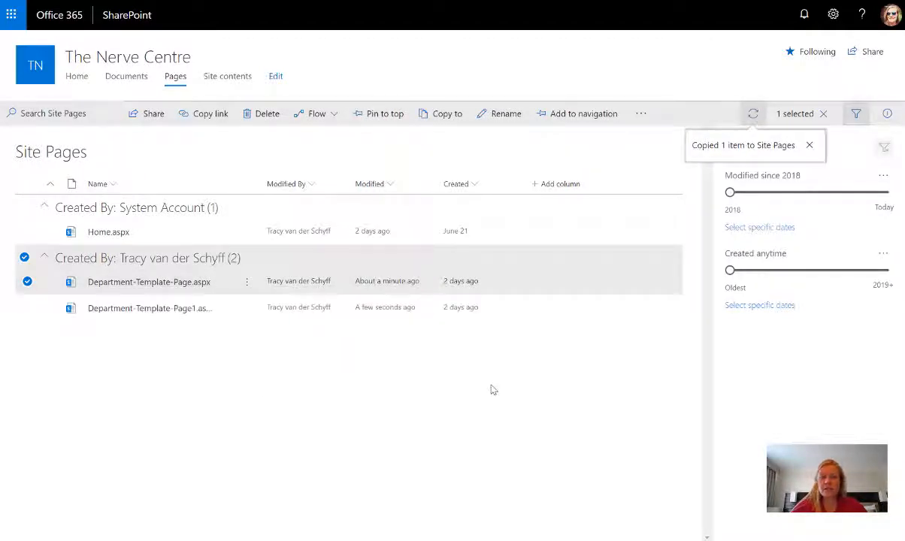
pyautogui.moveTo(197, 308)
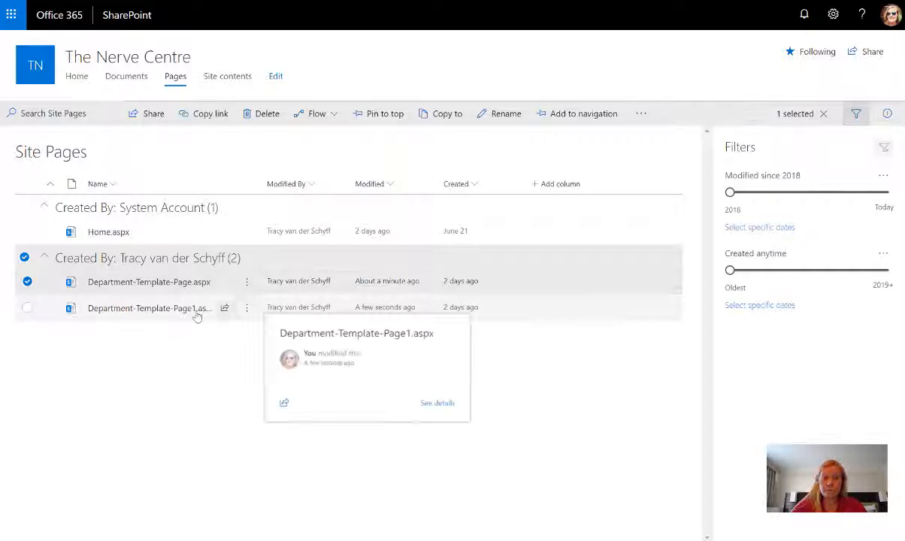
# - Rename the copied page to 'Human Resources' and open it
pyautogui.click(27, 306)
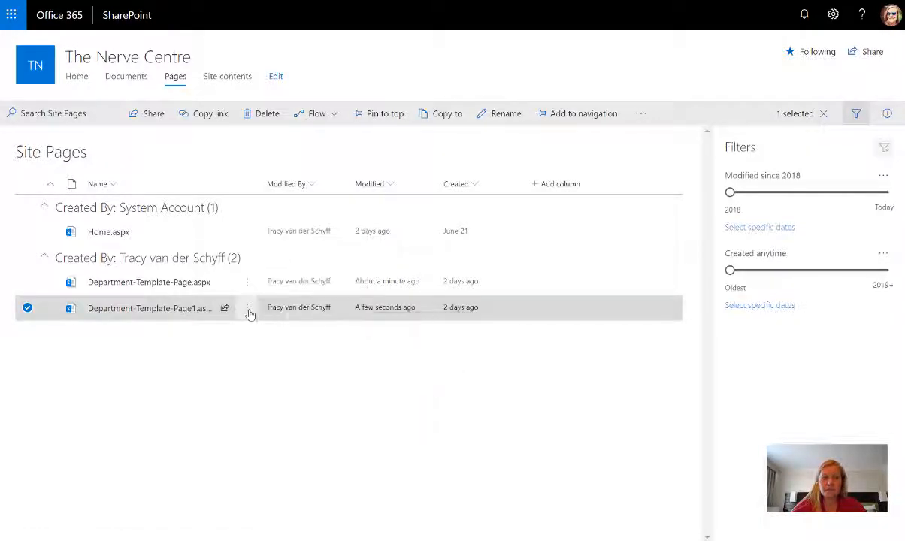
pyautogui.click(248, 308)
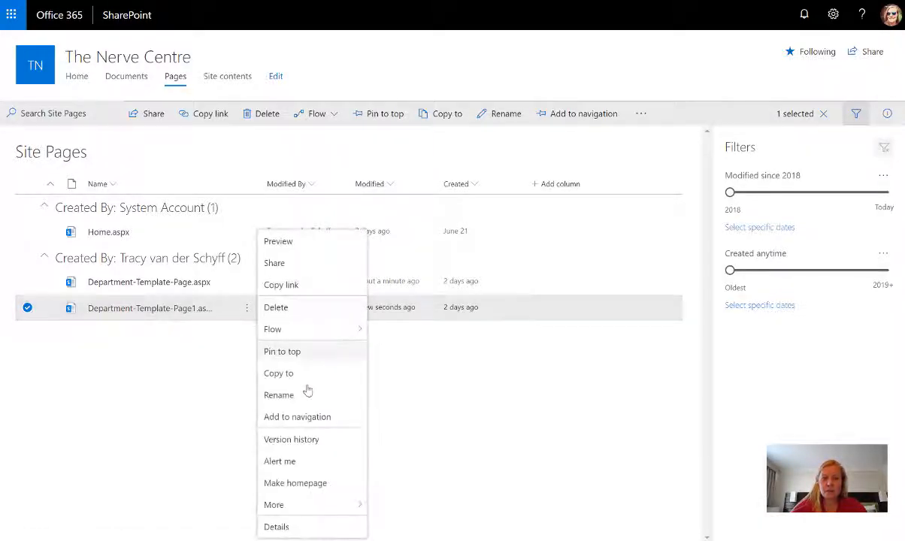
pyautogui.click(279, 394)
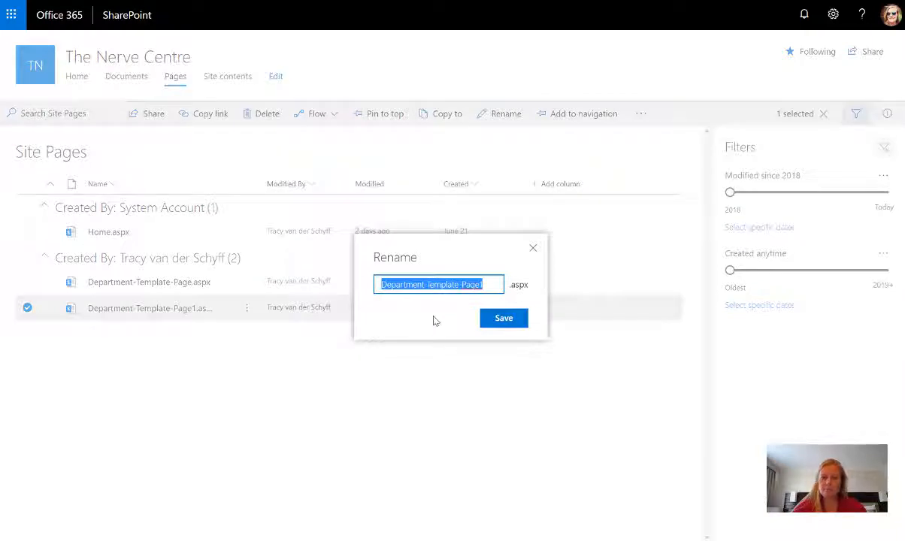
pyautogui.write('Human Res')
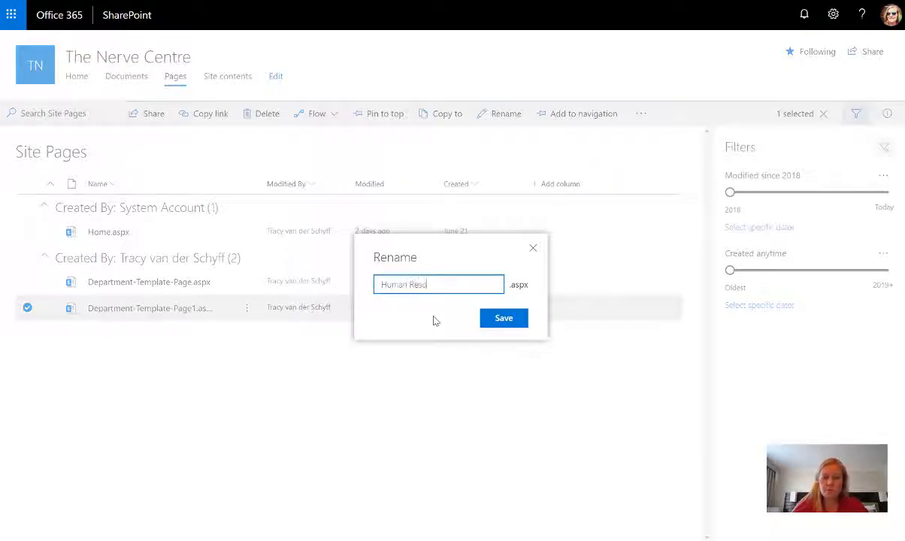
pyautogui.write('ources')
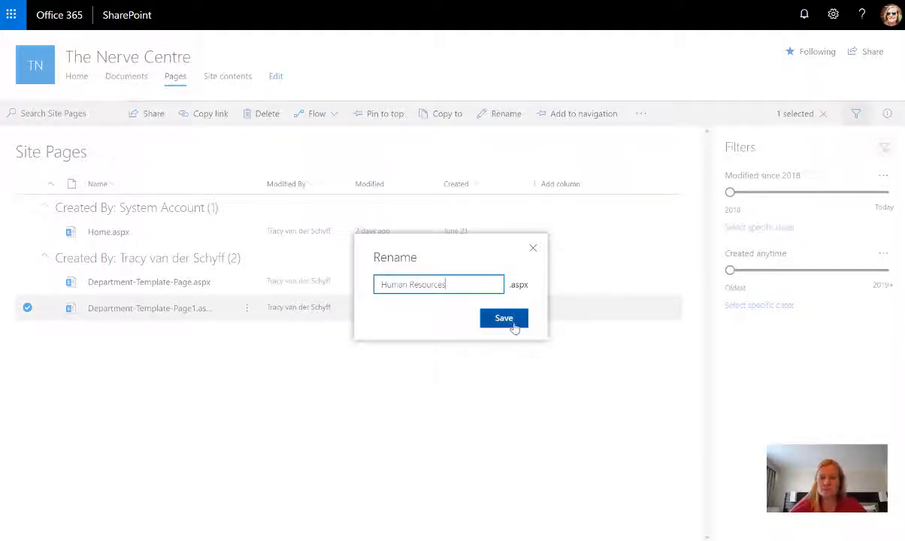
pyautogui.click(503, 318)
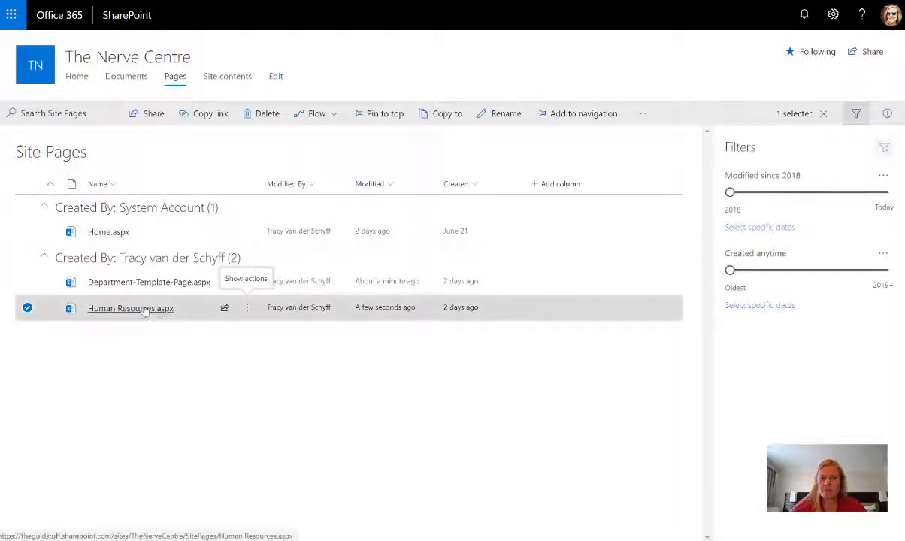
pyautogui.click(130, 308)
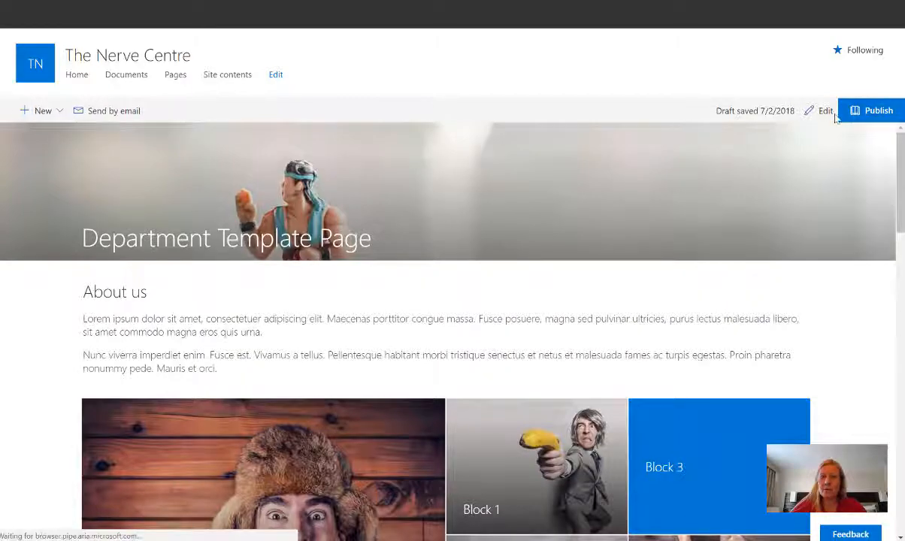
pyautogui.click(824, 110)
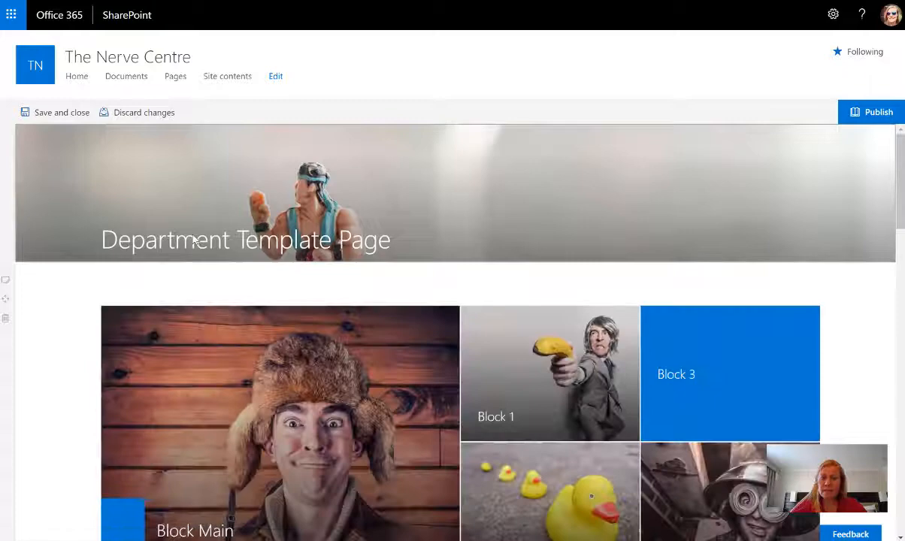
pyautogui.scroll(-3)
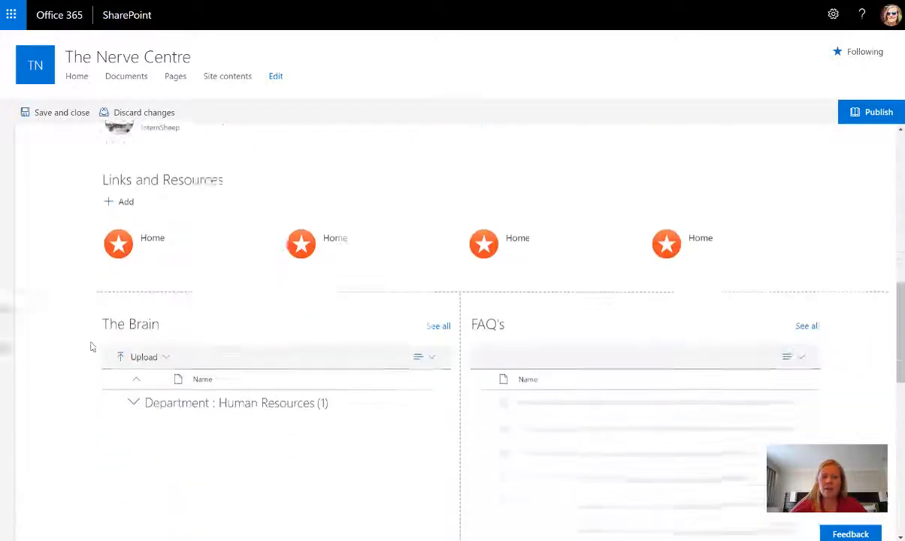
pyautogui.scroll(-3)
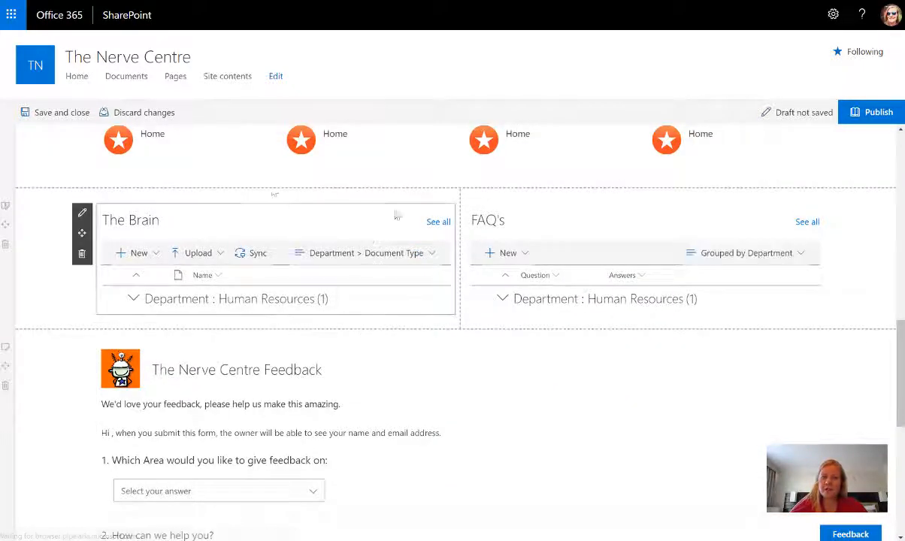
pyautogui.scroll(3)
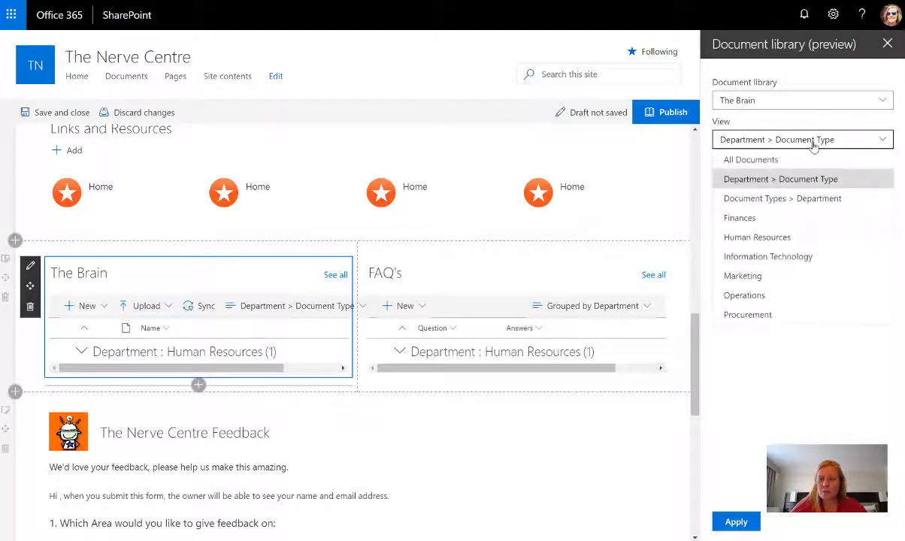
# - Switch The Brain and FAQ's web parts to the Human Resources view
pyautogui.click(757, 237)
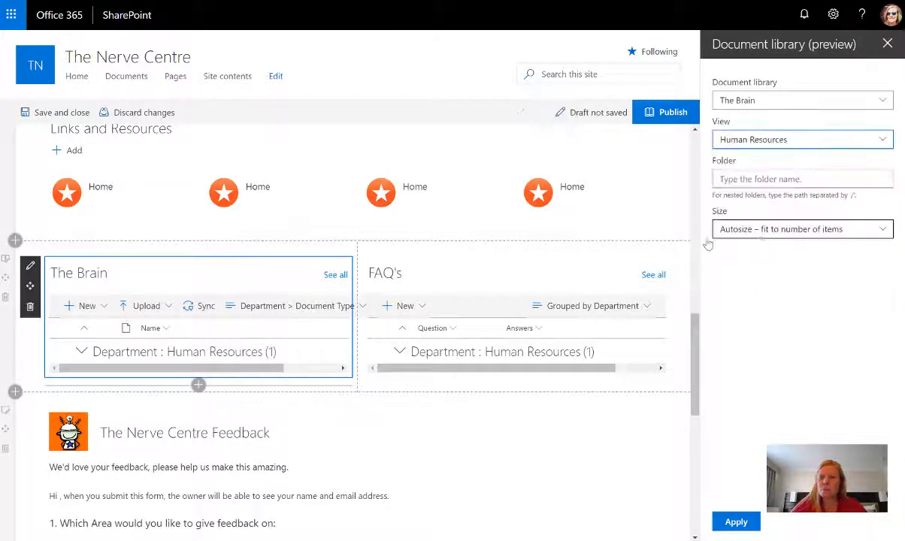
pyautogui.moveTo(837, 282)
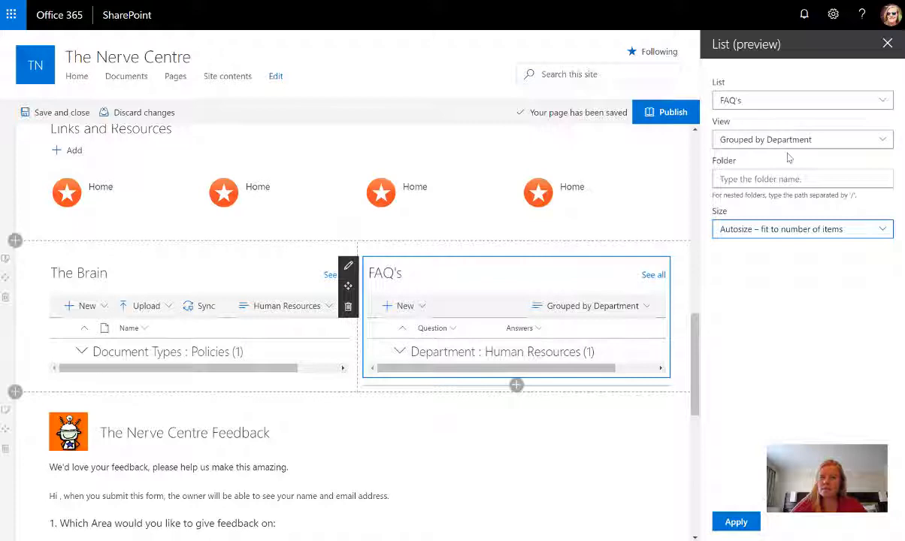
pyautogui.click(801, 139)
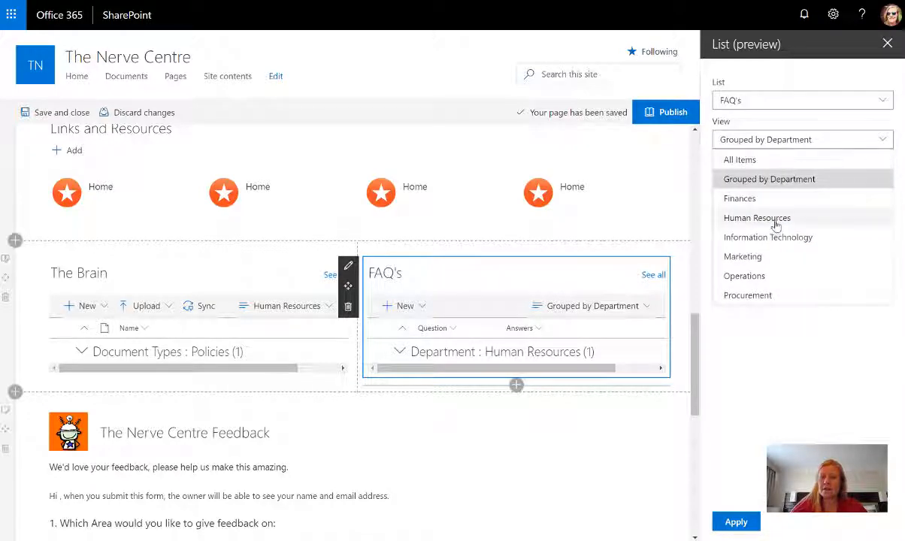
pyautogui.click(757, 218)
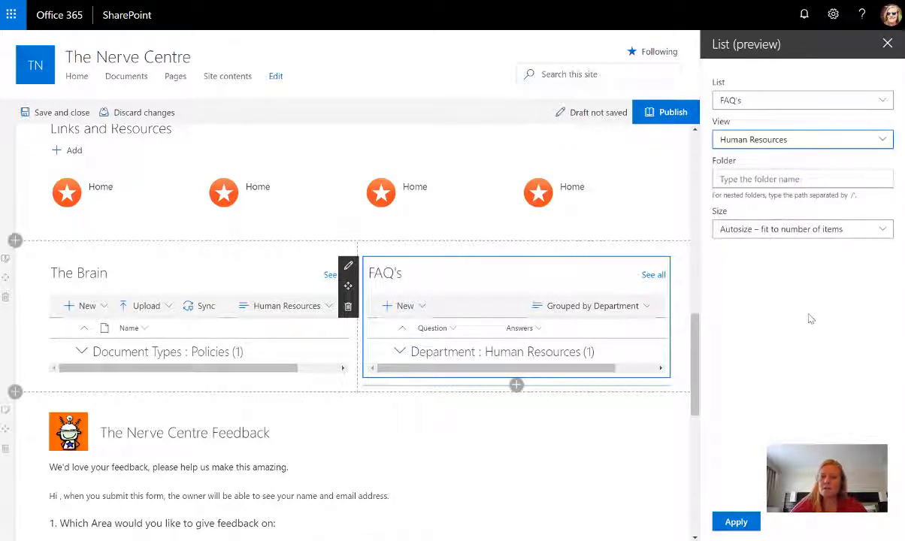
pyautogui.moveTo(805, 301)
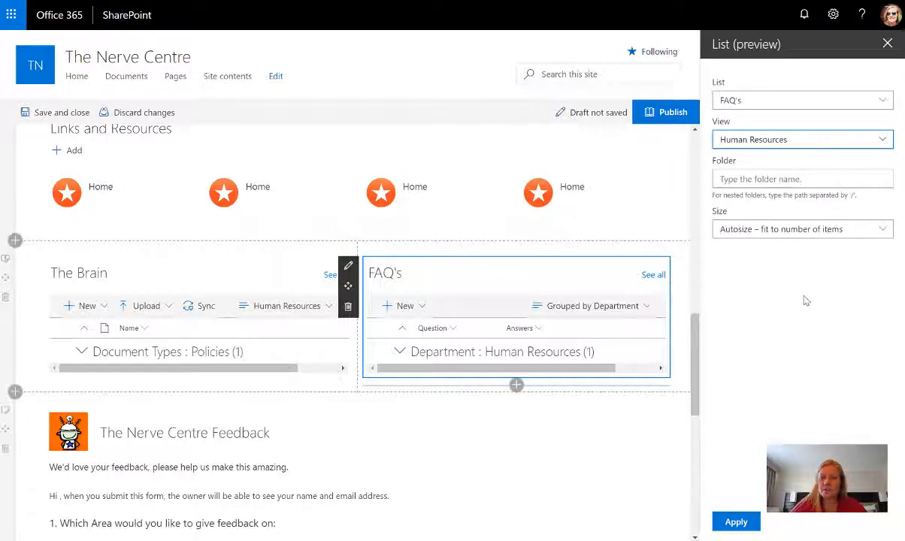
pyautogui.click(735, 521)
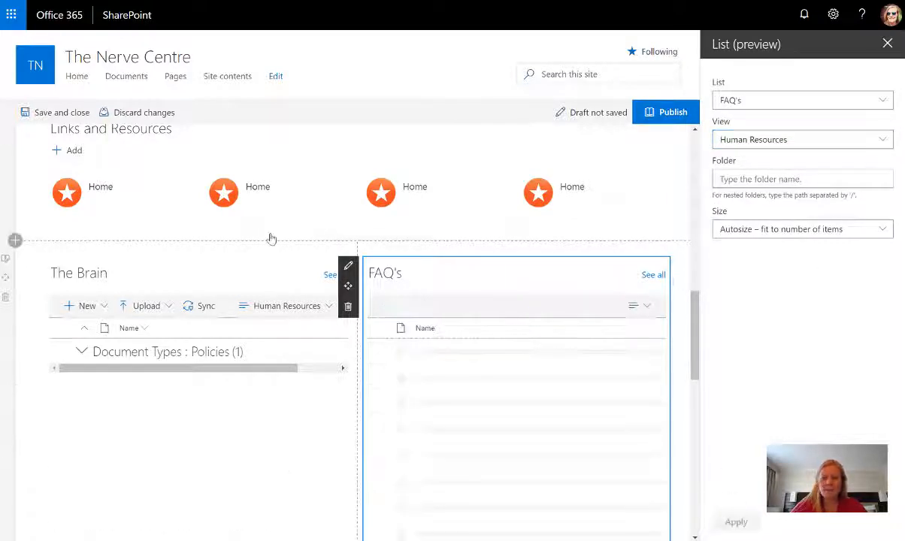
pyautogui.scroll(-3)
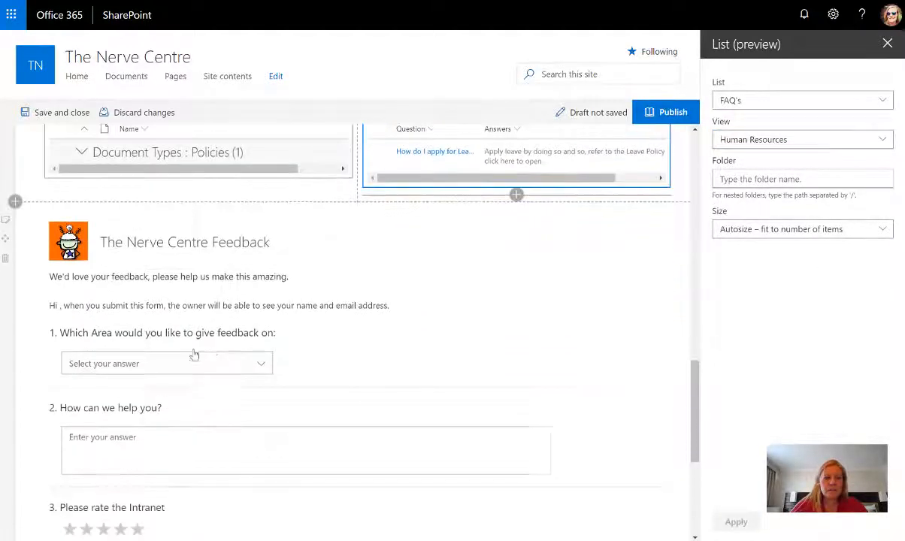
pyautogui.scroll(3)
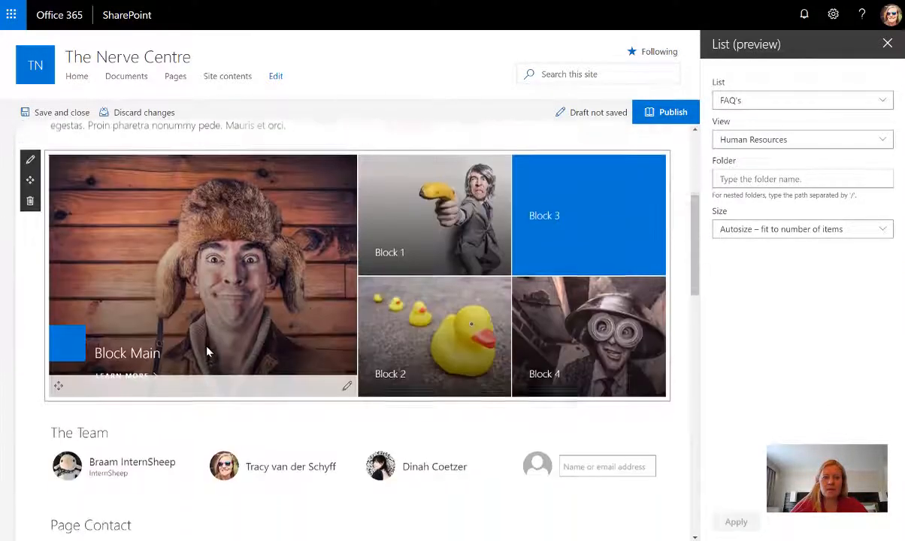
# - Remove the third person from The Team and clear the current Page Contact
pyautogui.scroll(-3)
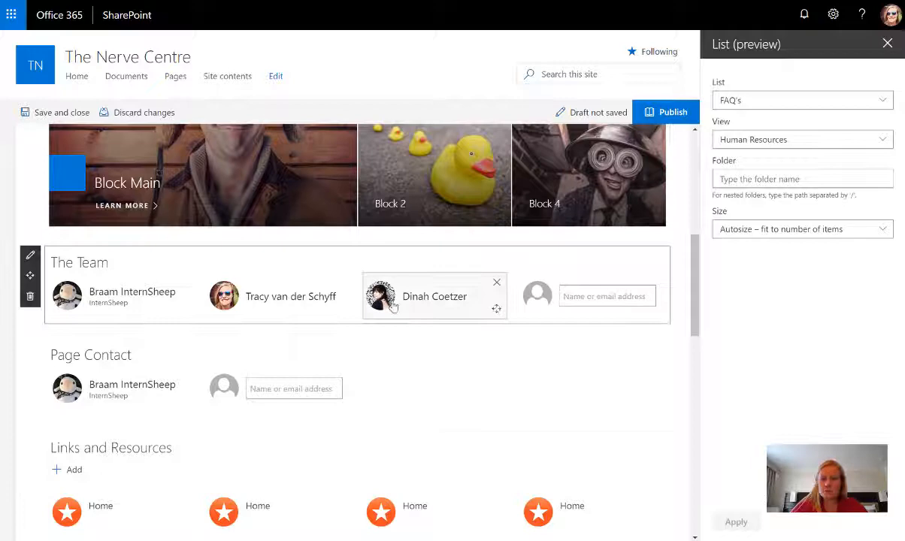
pyautogui.click(62, 112)
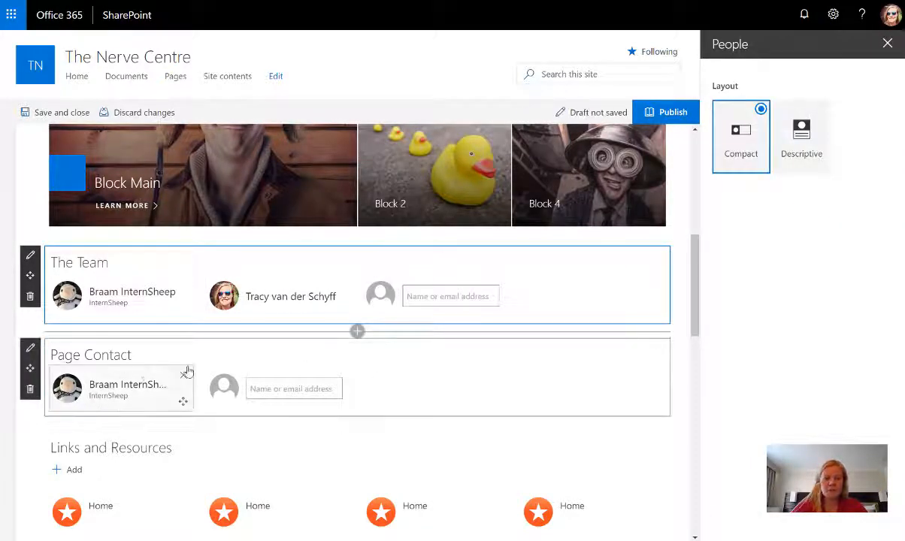
pyautogui.click(187, 370)
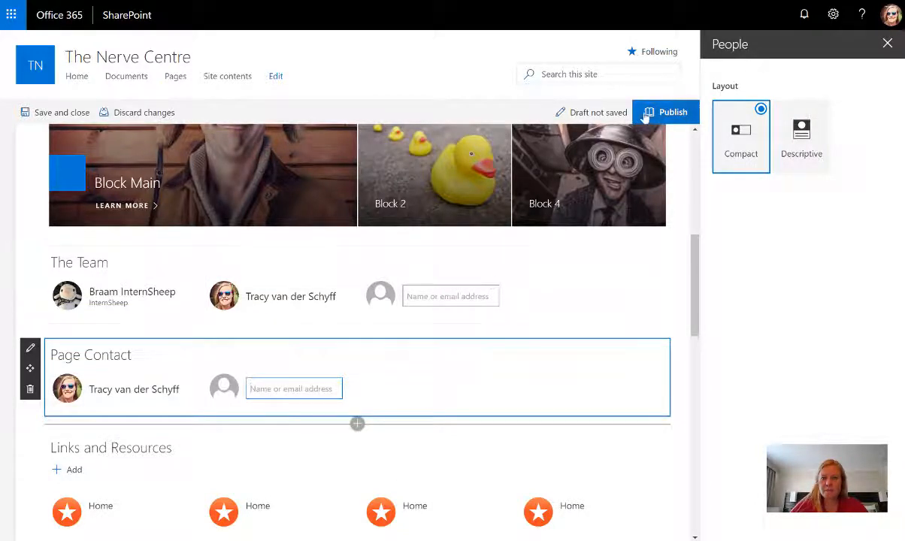
pyautogui.scroll(3)
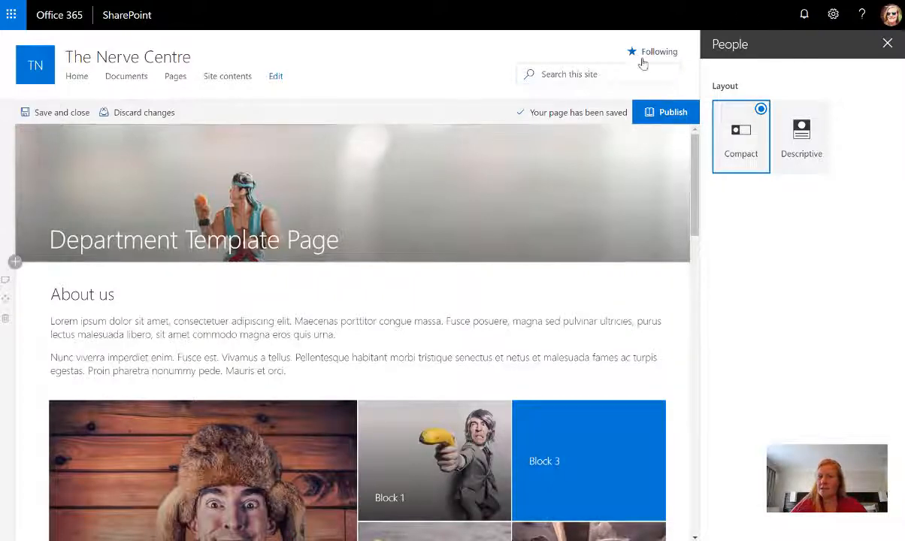
pyautogui.moveTo(845, 224)
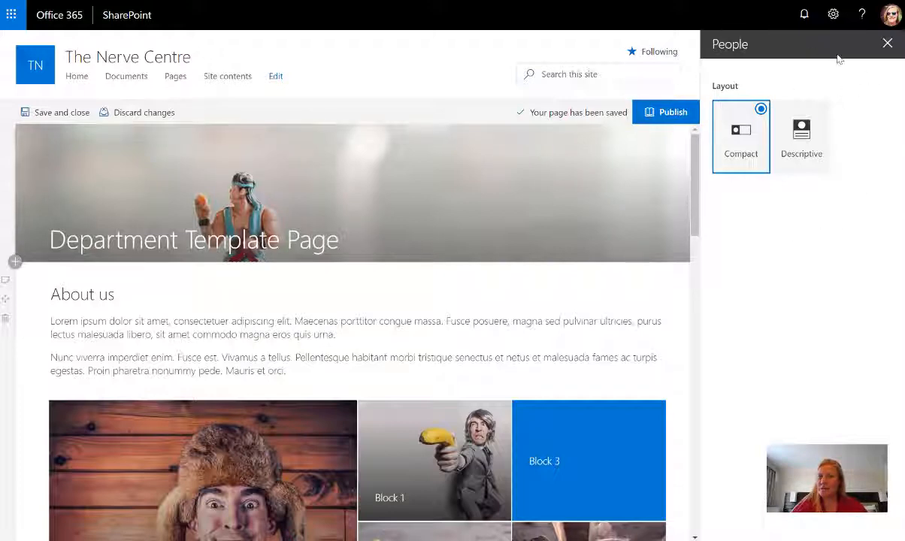
pyautogui.moveTo(824, 104)
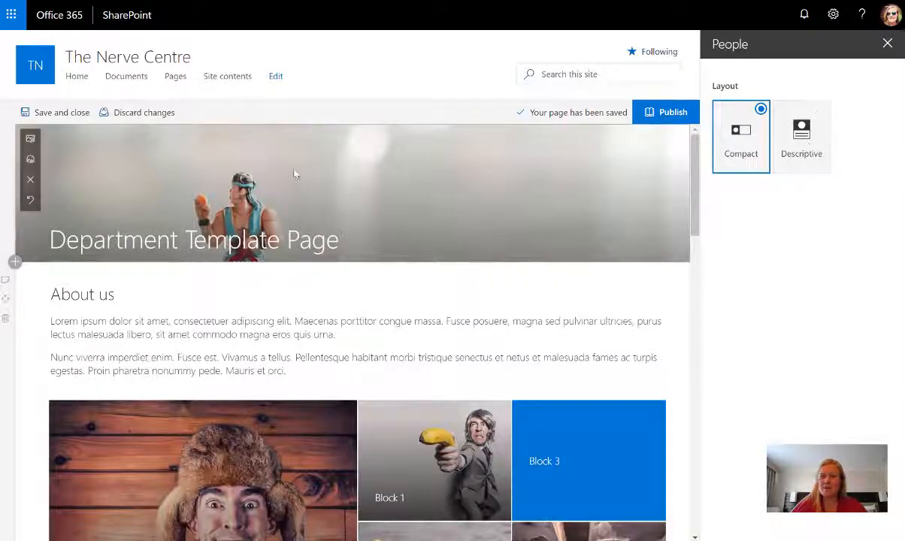
pyautogui.moveTo(507, 234)
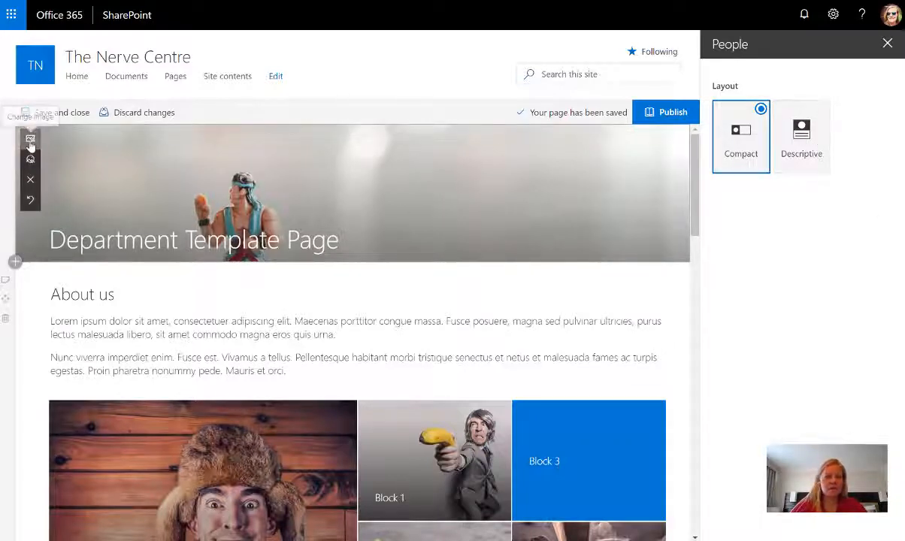
# - Replace the title-area banner with a colourful collage of faces
pyautogui.click(30, 139)
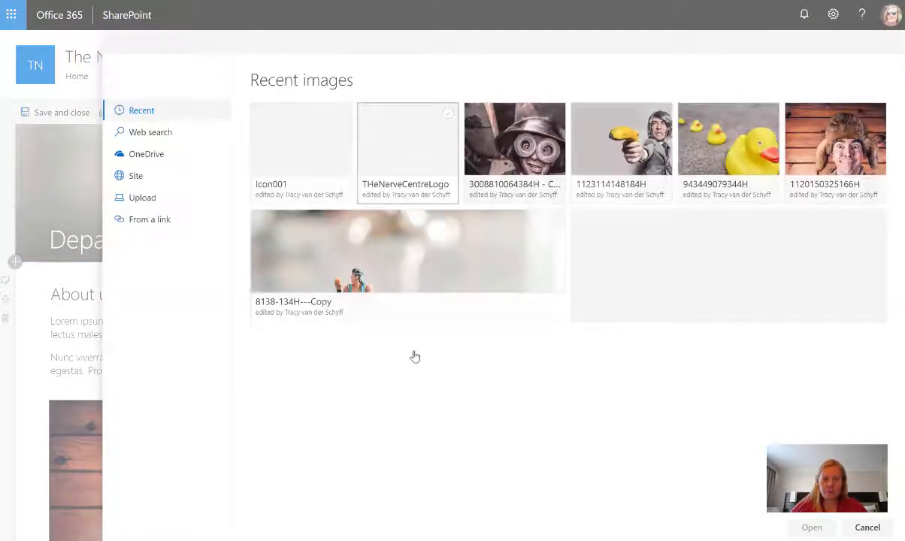
pyautogui.click(142, 197)
pyautogui.write('asdfasdfasdfasdfadsf')
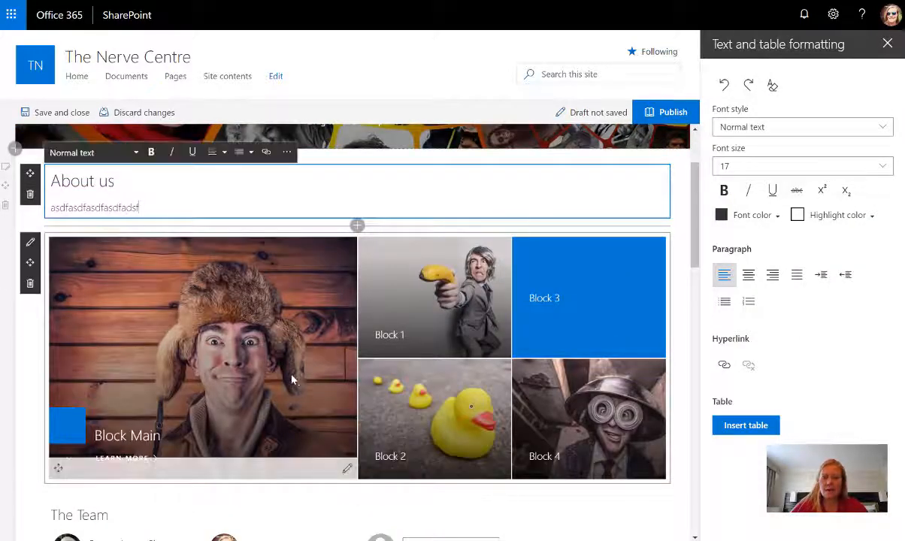
# - Upload the faces collage as the Block Main hero tile image
pyautogui.scroll(-3)
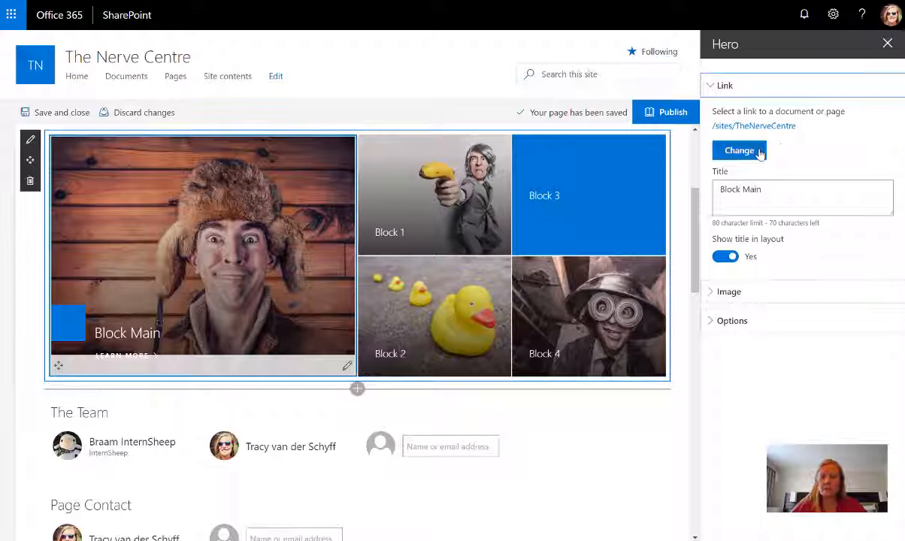
pyautogui.moveTo(748, 154)
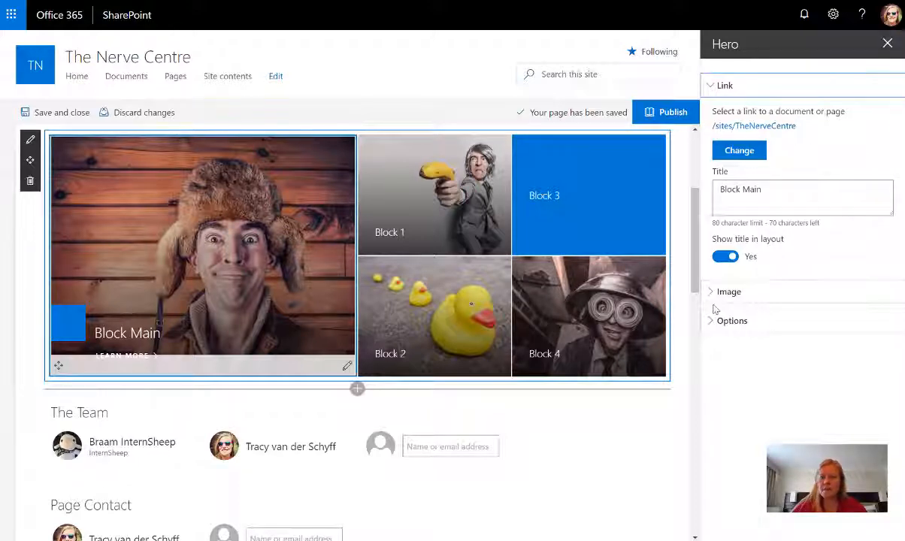
pyautogui.click(729, 291)
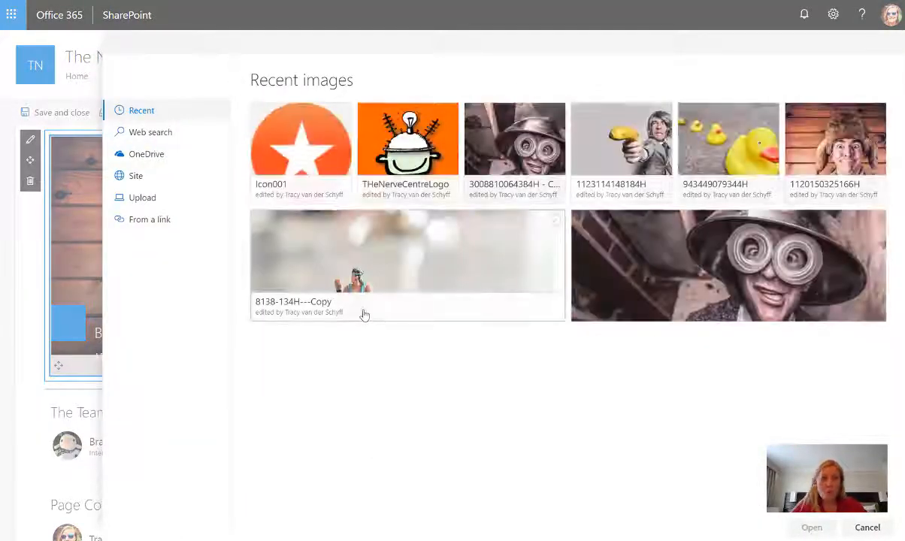
pyautogui.click(142, 197)
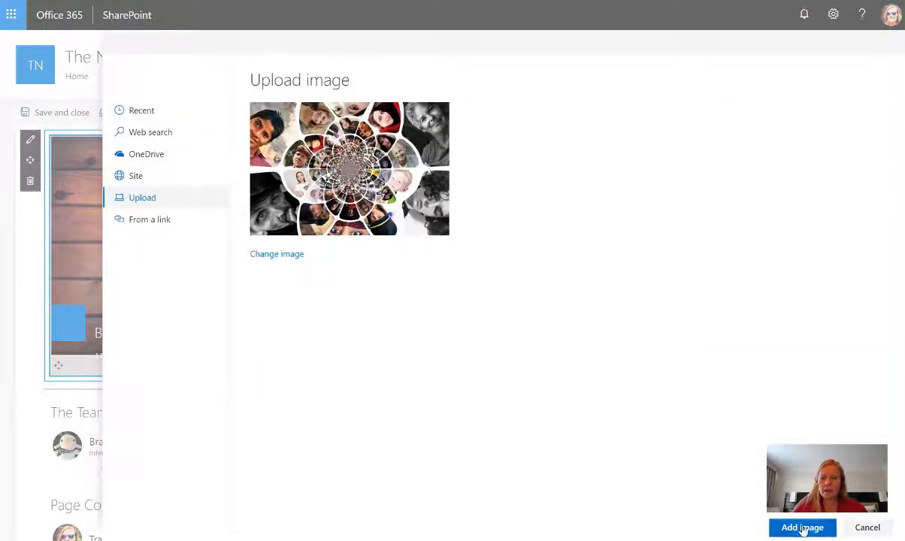
pyautogui.click(802, 527)
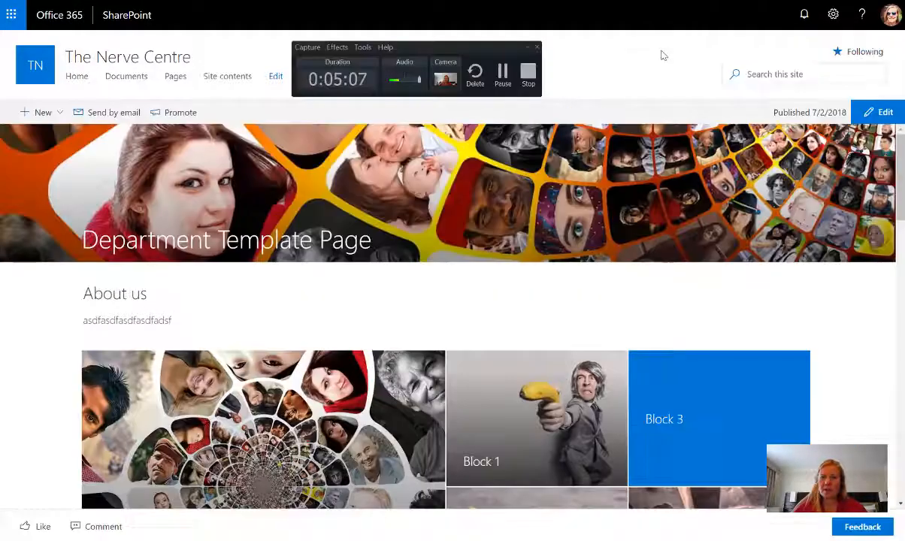
pyautogui.moveTo(505, 51)
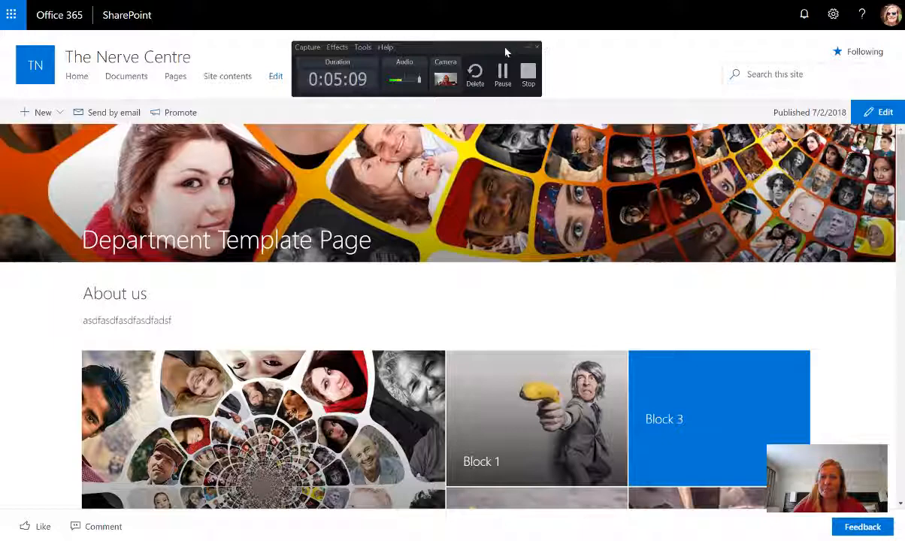
# - Put the published Human Resources page back into editing and scroll to its web parts
pyautogui.click(538, 47)
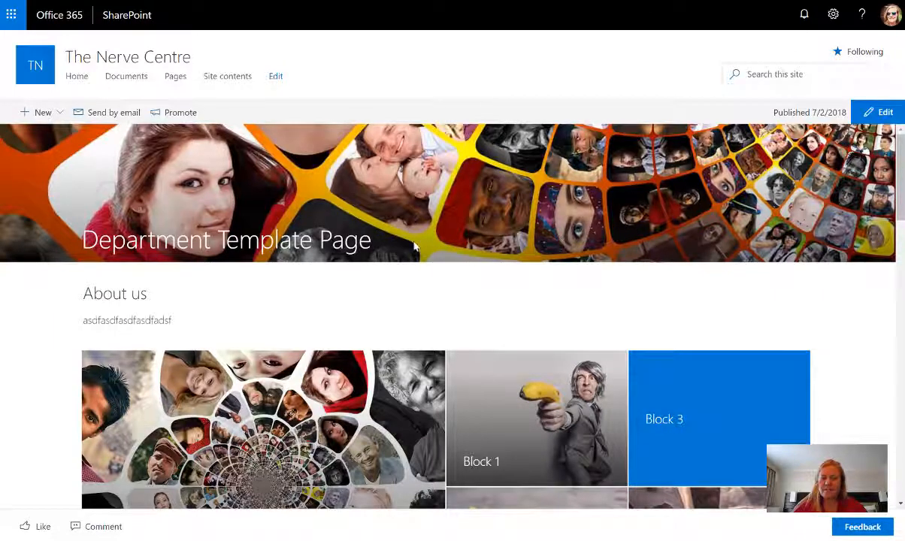
pyautogui.moveTo(517, 200)
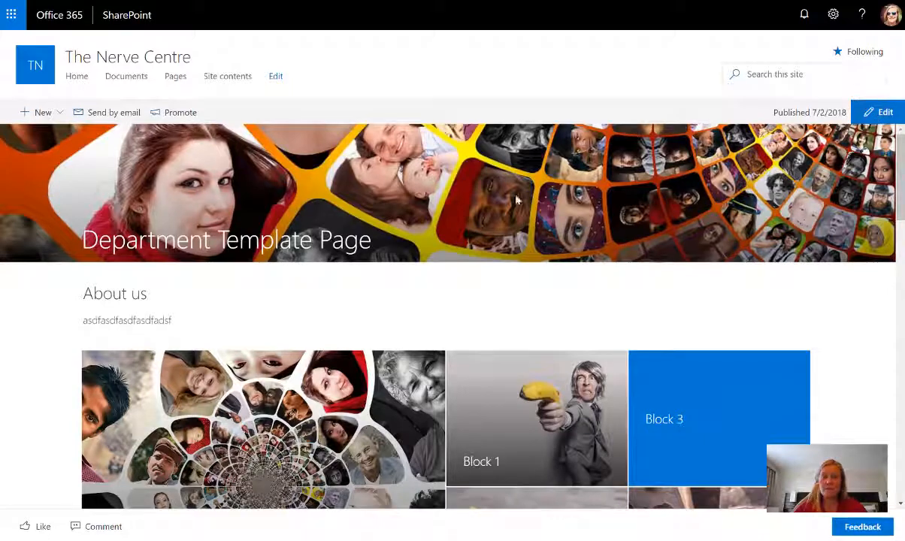
pyautogui.click(876, 112)
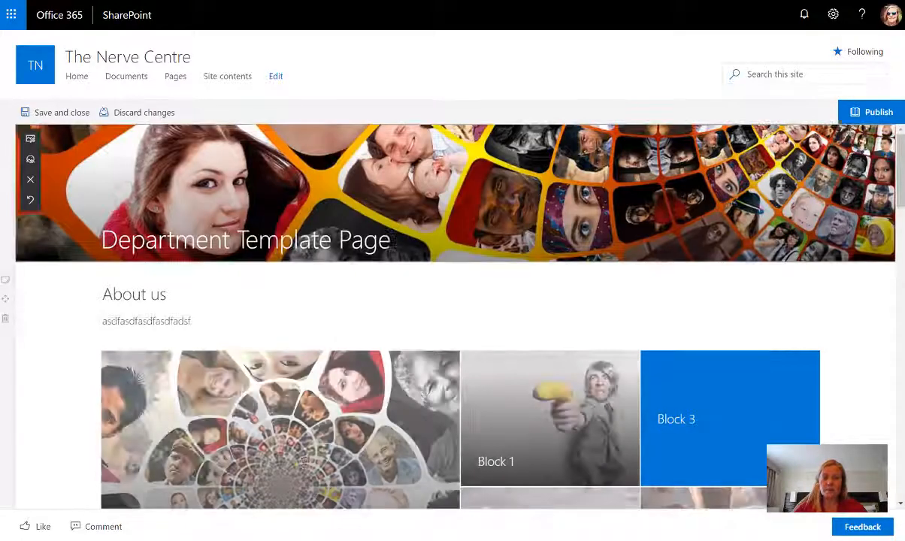
pyautogui.scroll(-3)
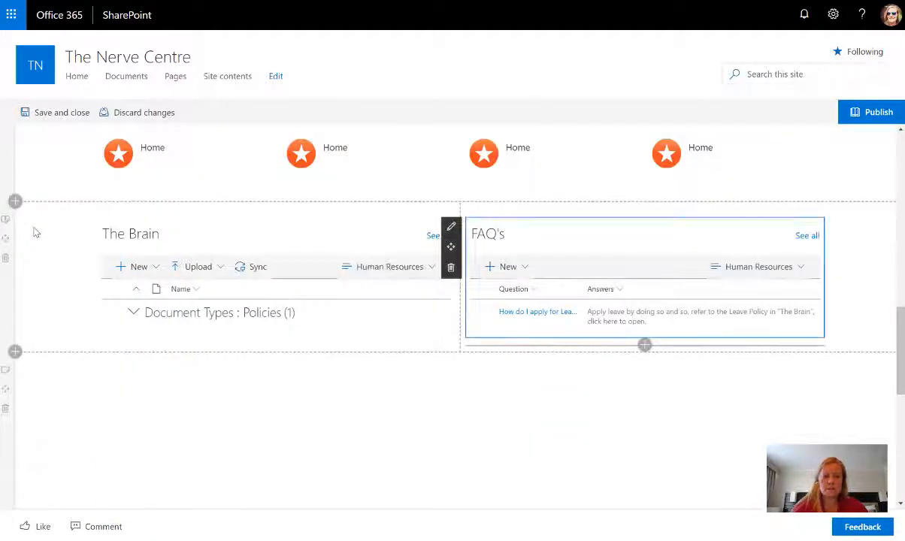